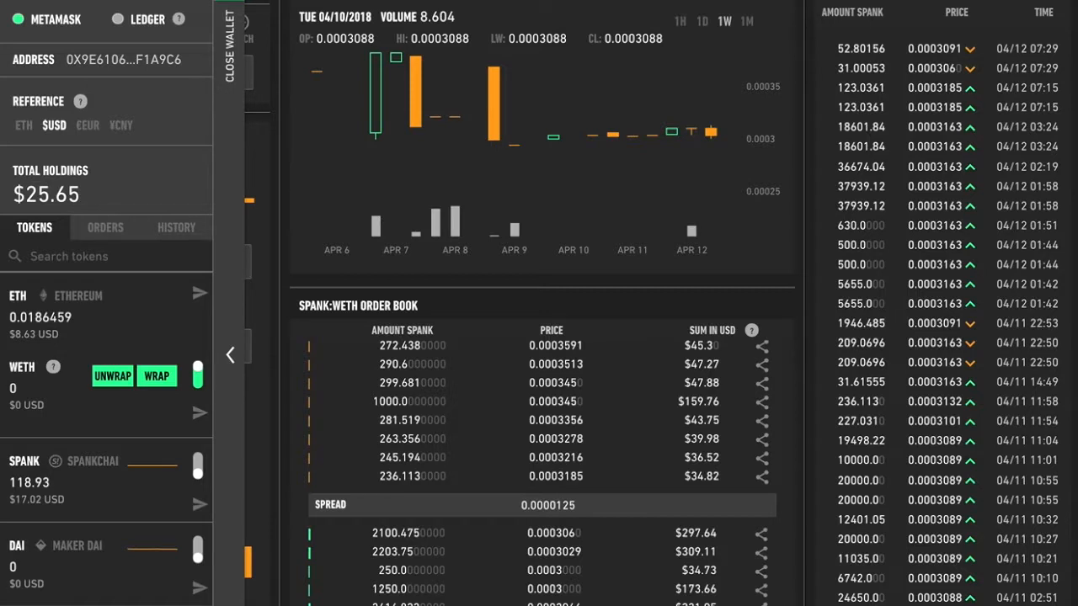
mouse_move(183, 324)
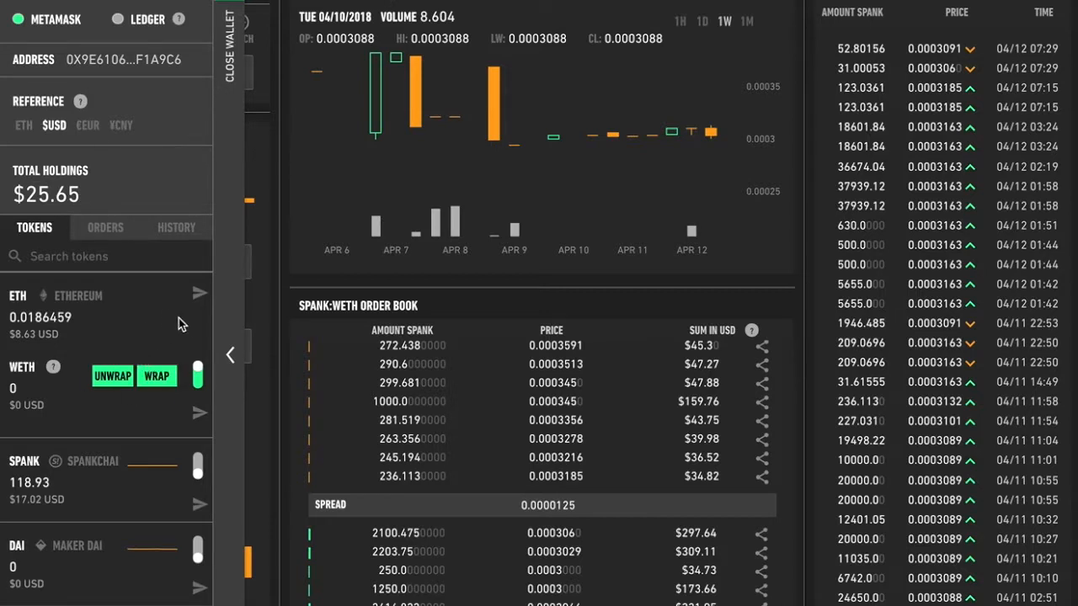
mouse_move(197, 346)
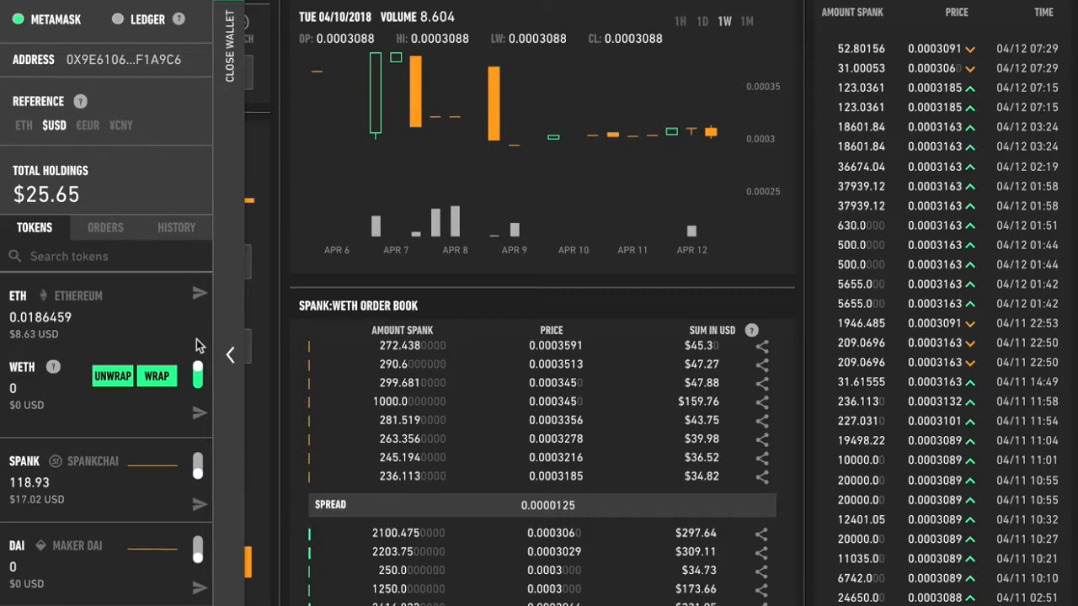
mouse_move(75, 349)
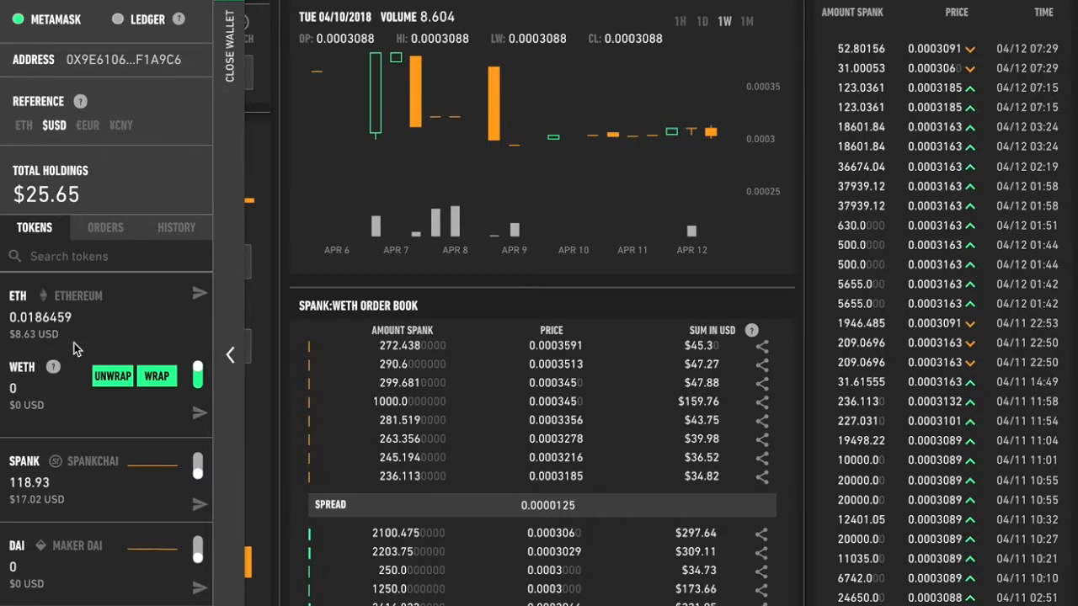
mouse_move(52, 366)
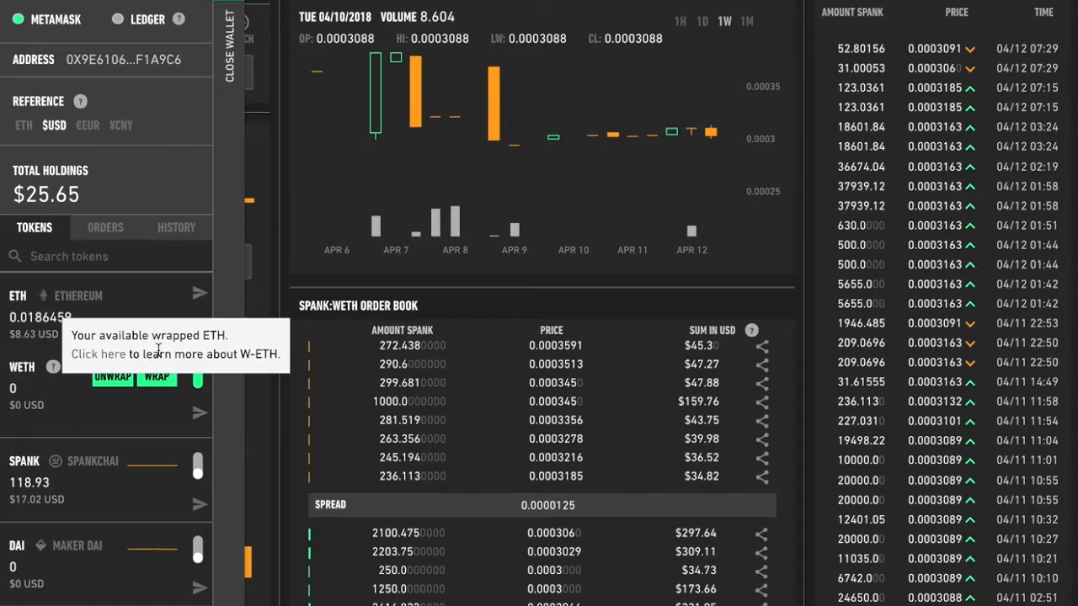
mouse_move(164, 326)
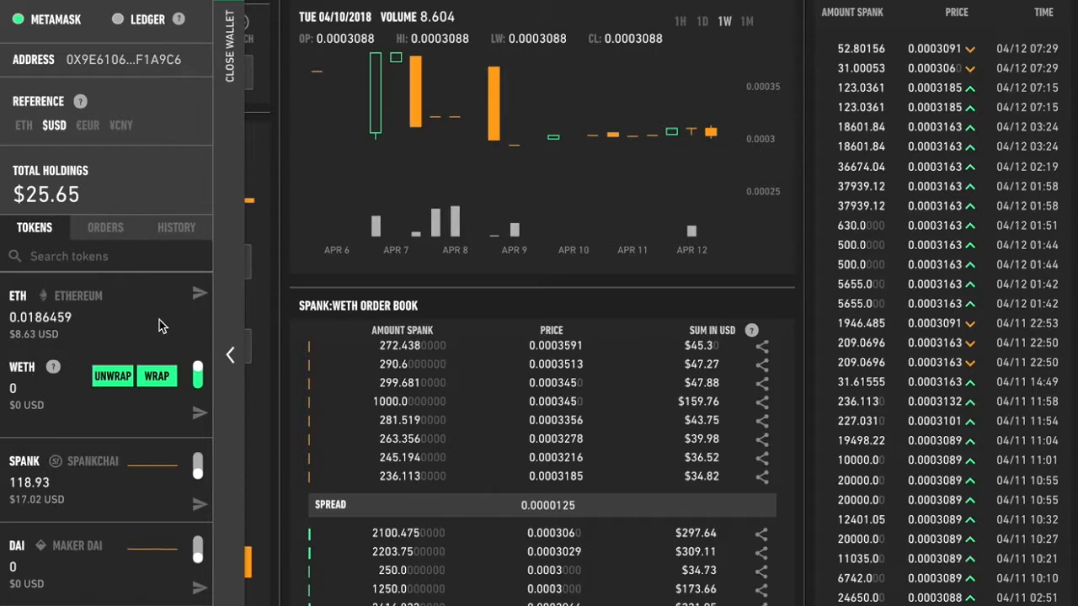
mouse_move(157, 377)
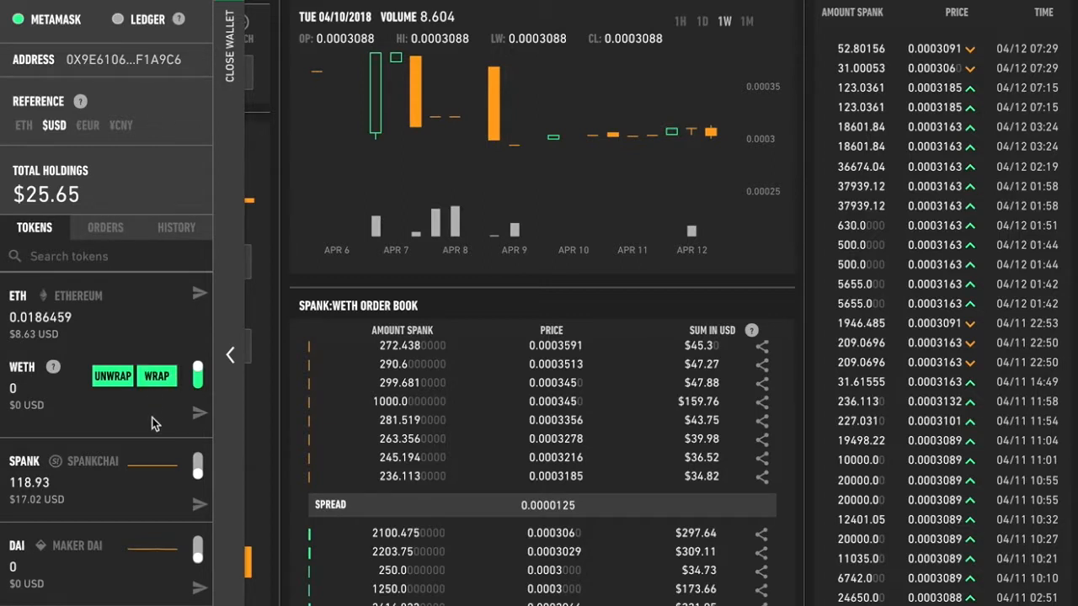
mouse_move(45, 404)
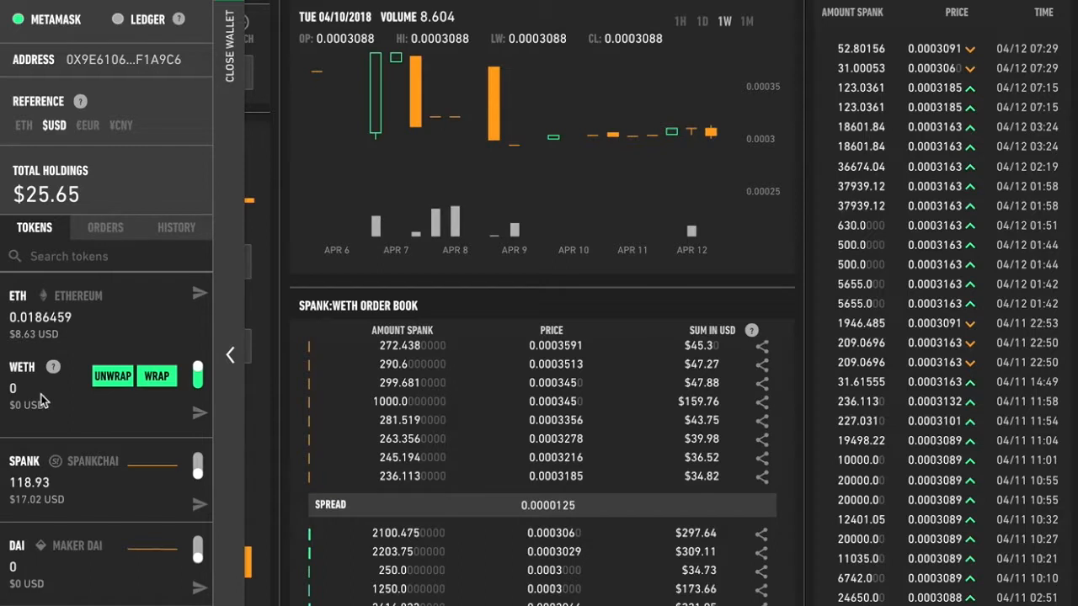
mouse_move(44, 402)
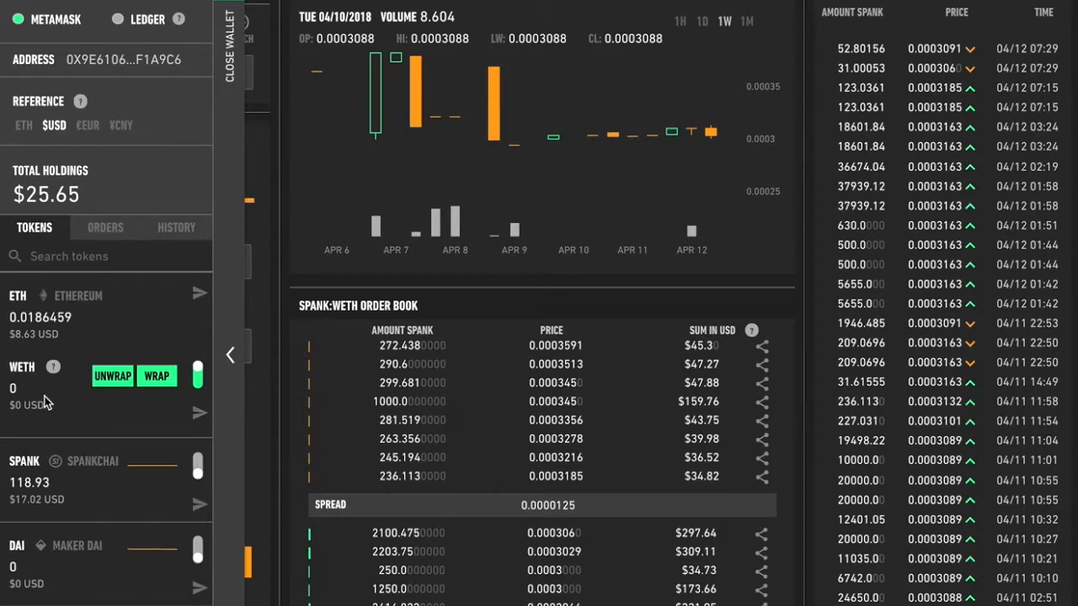
mouse_move(100, 425)
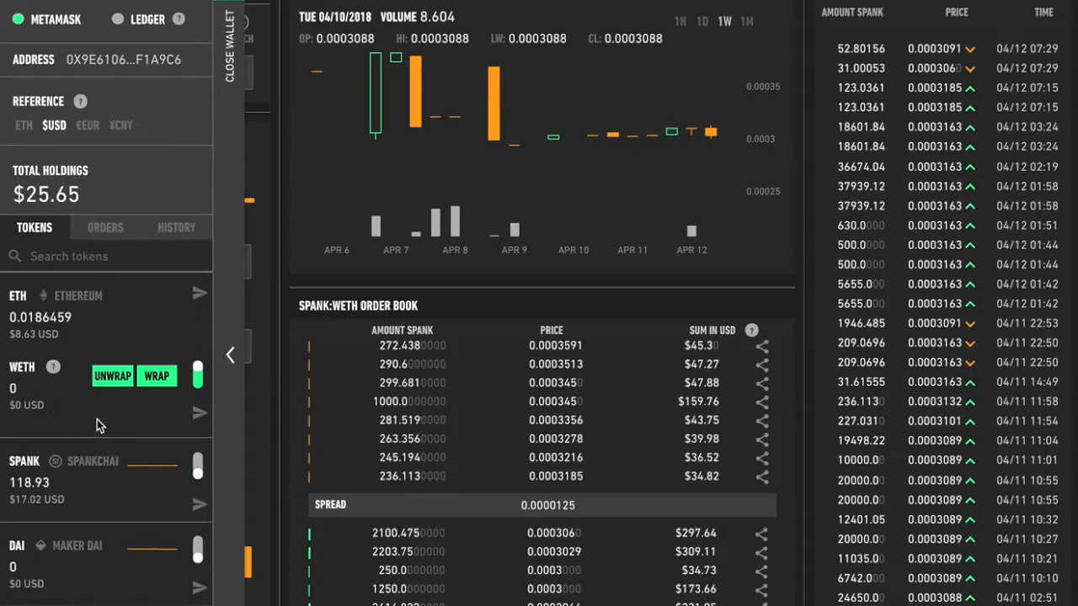
mouse_move(206, 336)
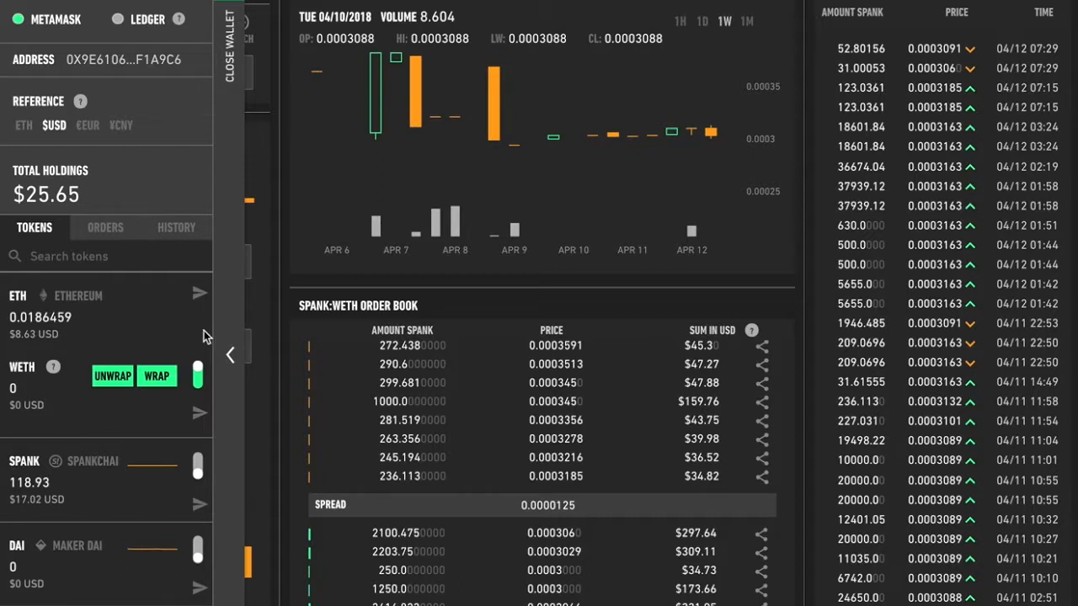
mouse_move(199, 378)
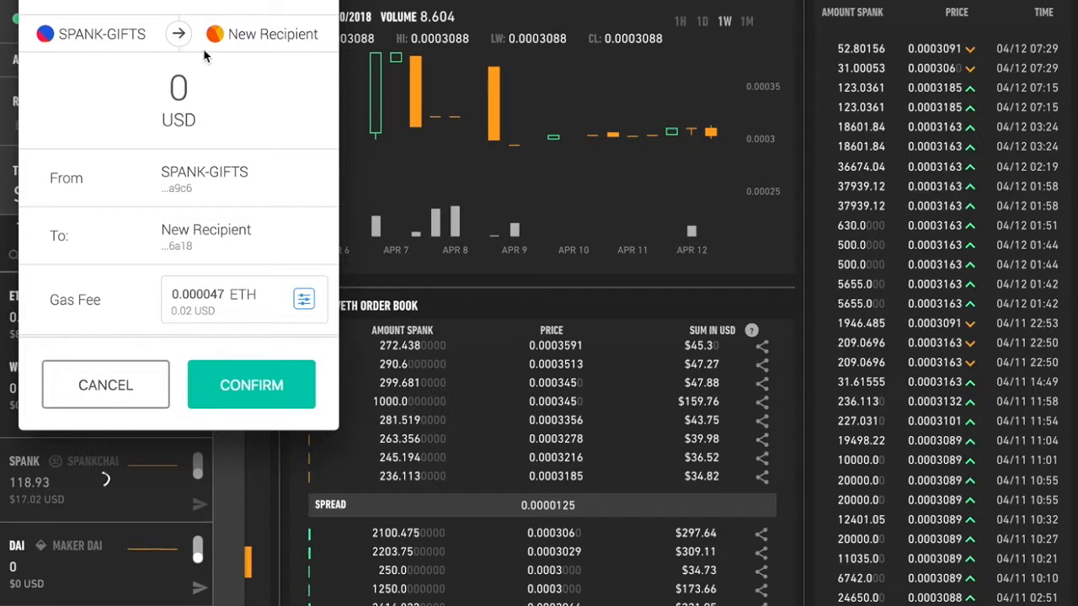
mouse_move(226, 77)
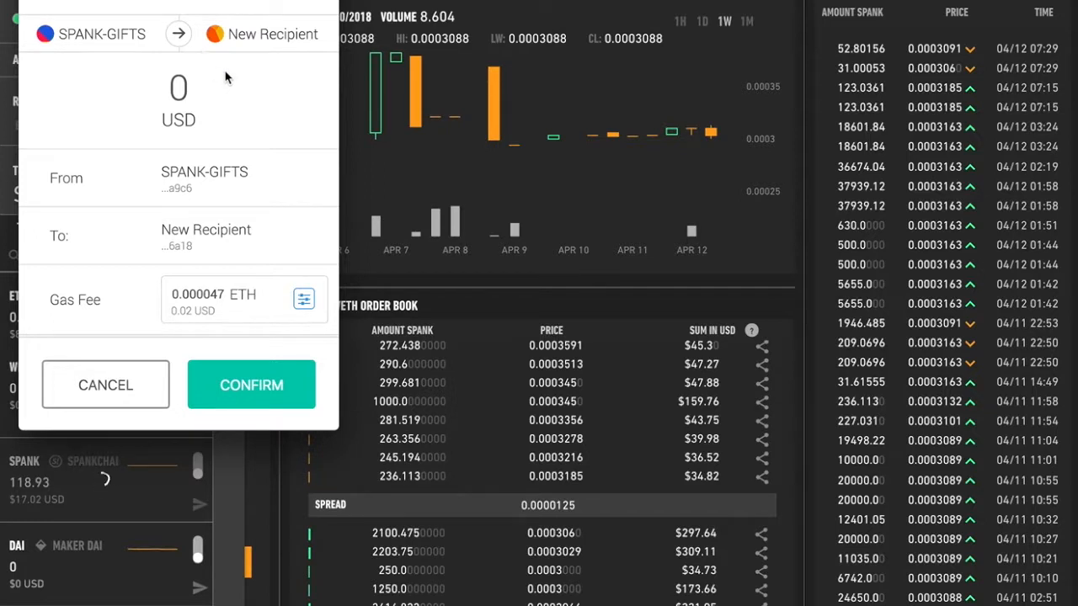
mouse_move(226, 112)
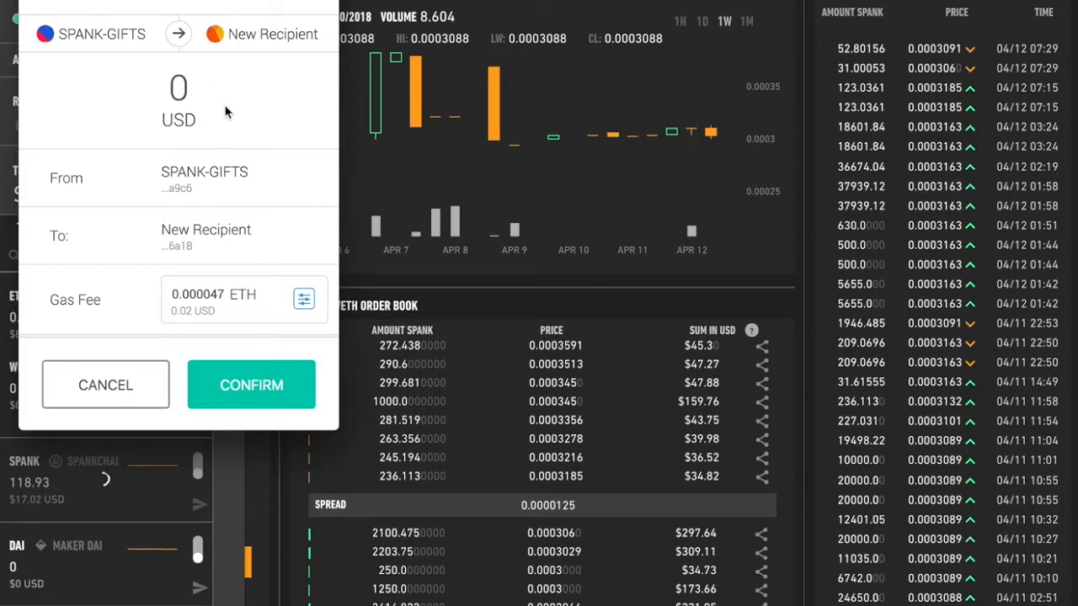
mouse_move(76, 294)
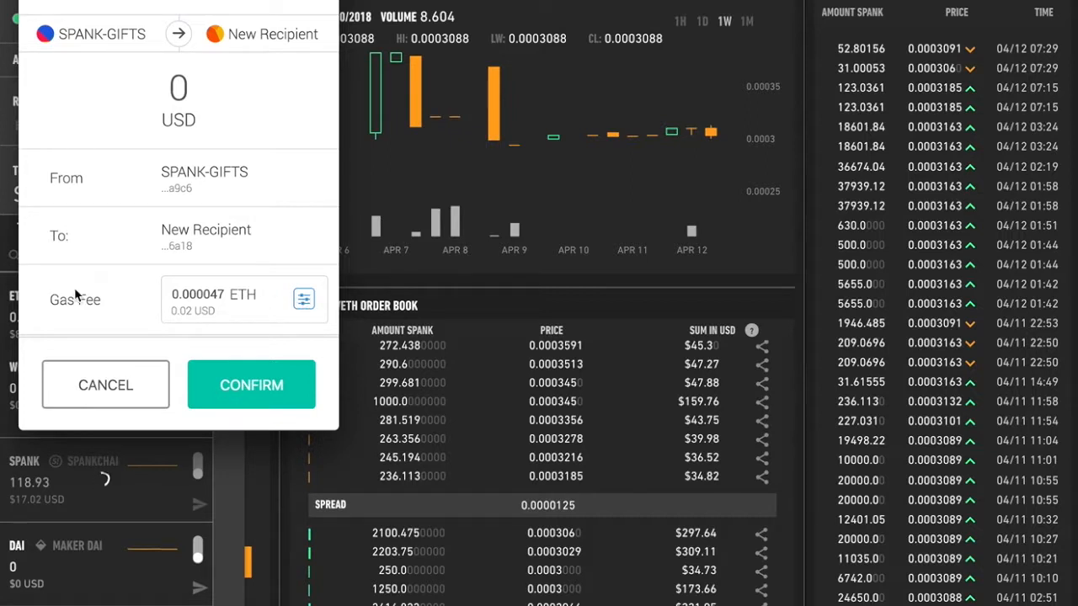
mouse_move(110, 285)
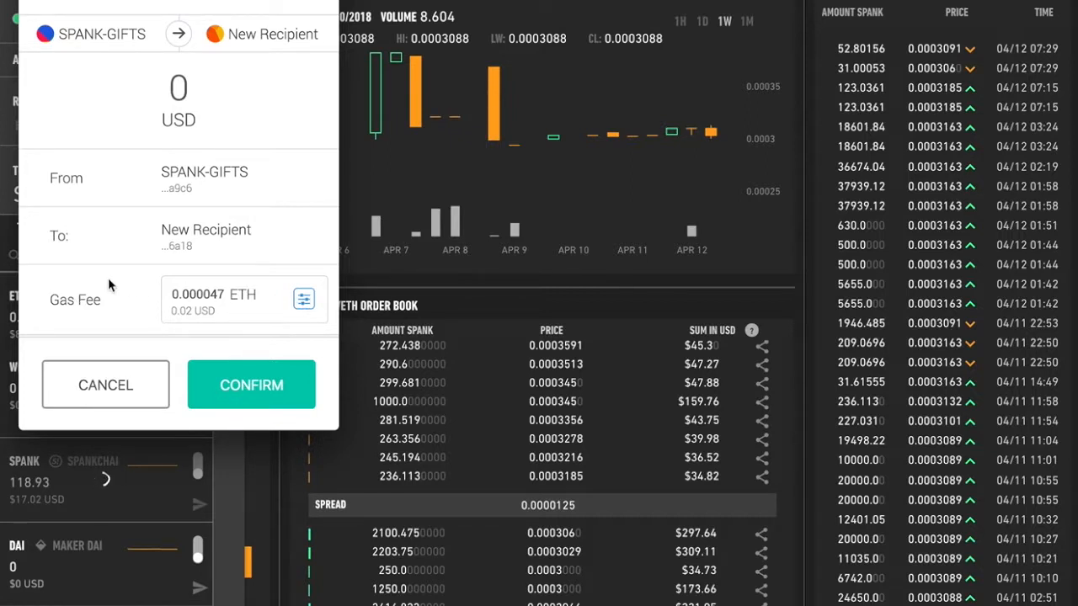
mouse_move(268, 313)
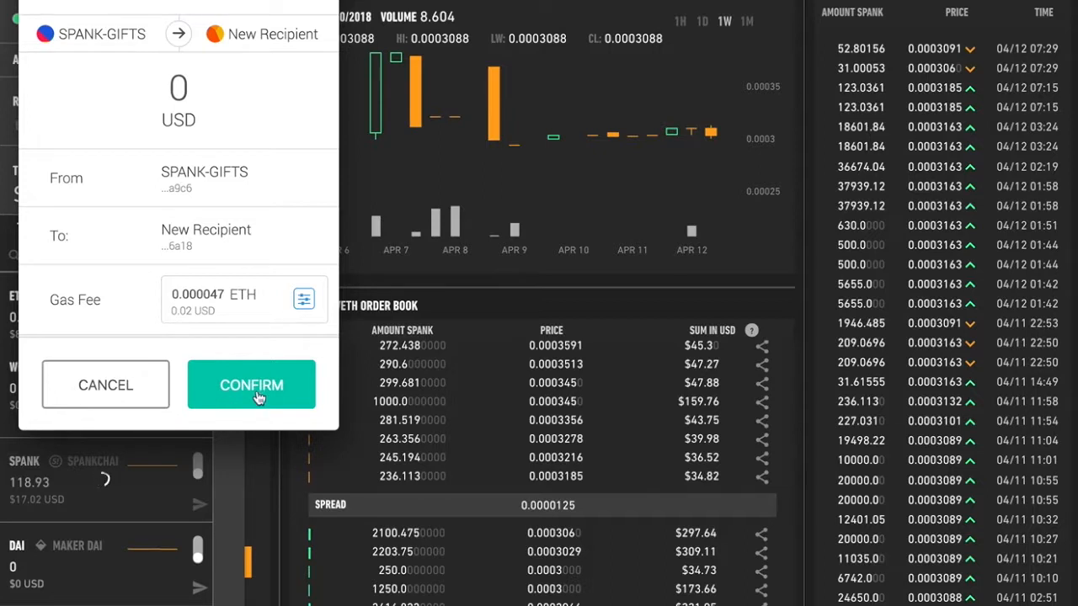
Step: Confirm the SPANK-GIFTS token unlock in MetaMask with its 0.000047 ETH gas fee
left_click(250, 384)
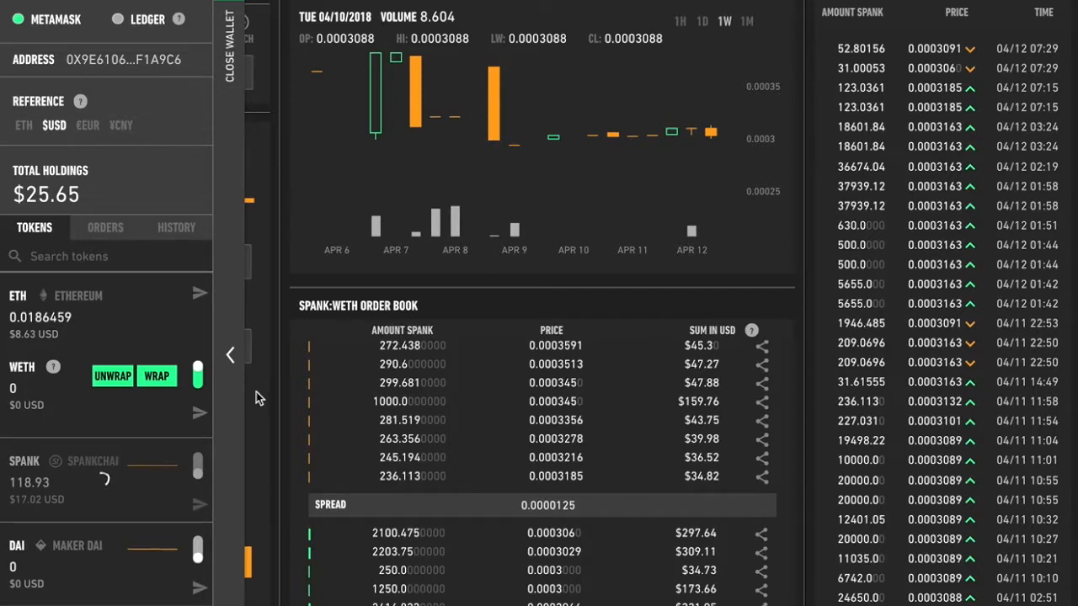
mouse_move(155, 445)
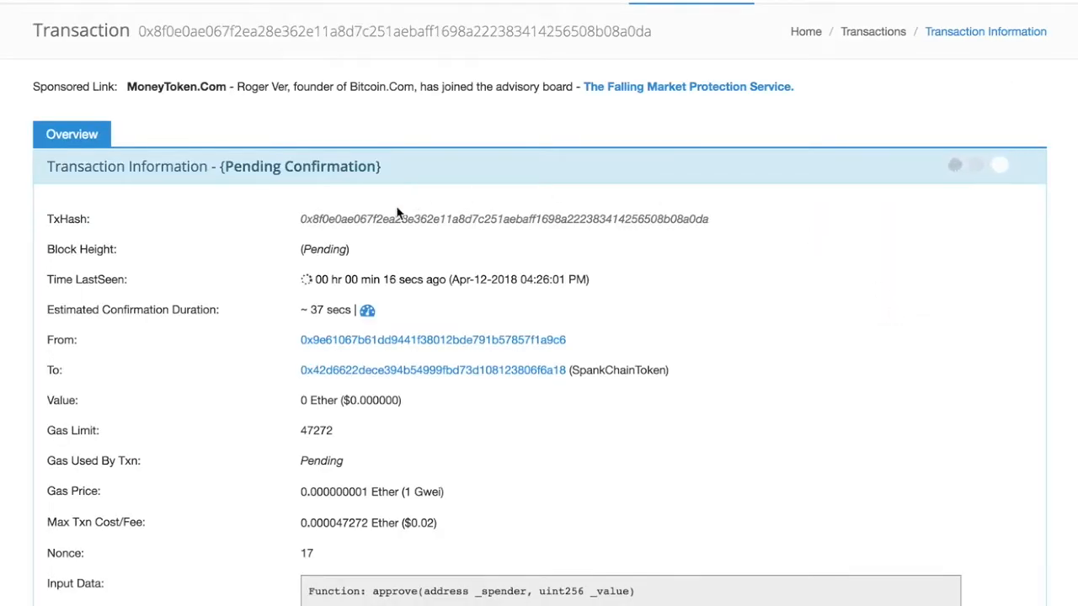
mouse_move(410, 236)
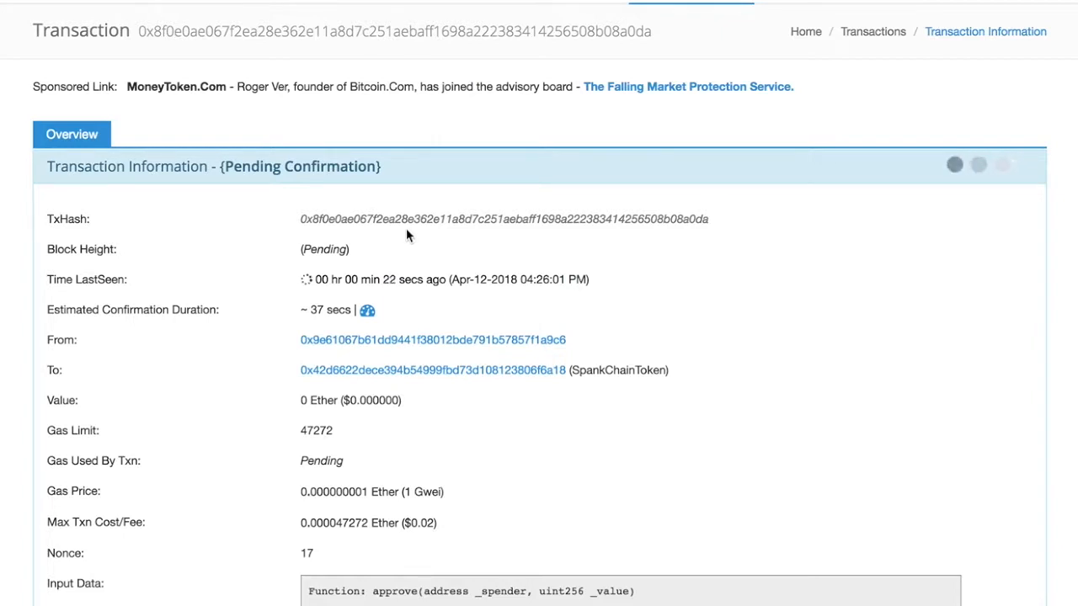
mouse_move(436, 240)
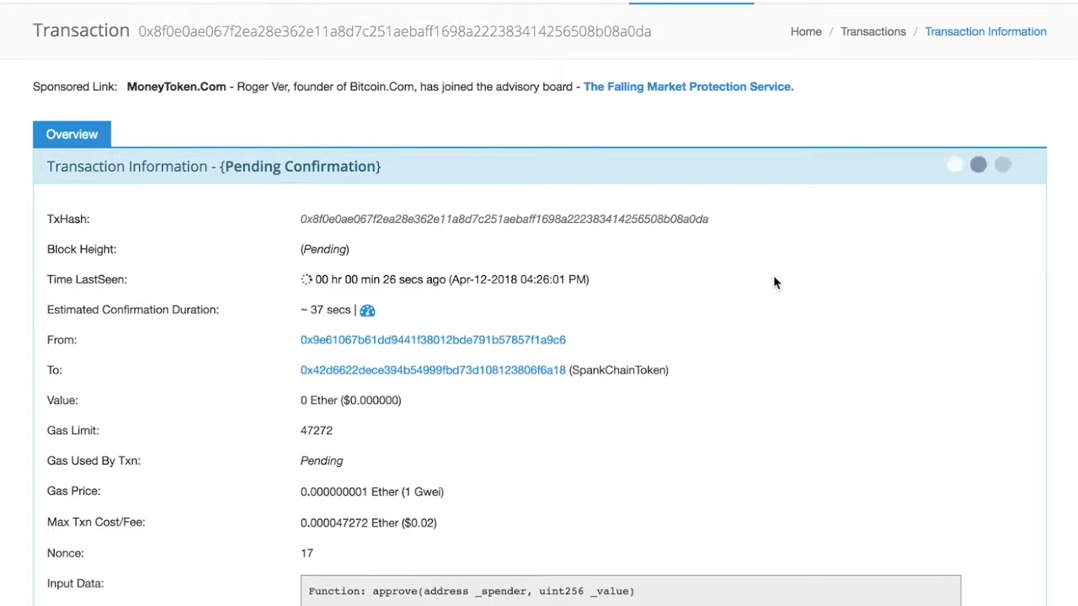
mouse_move(382, 317)
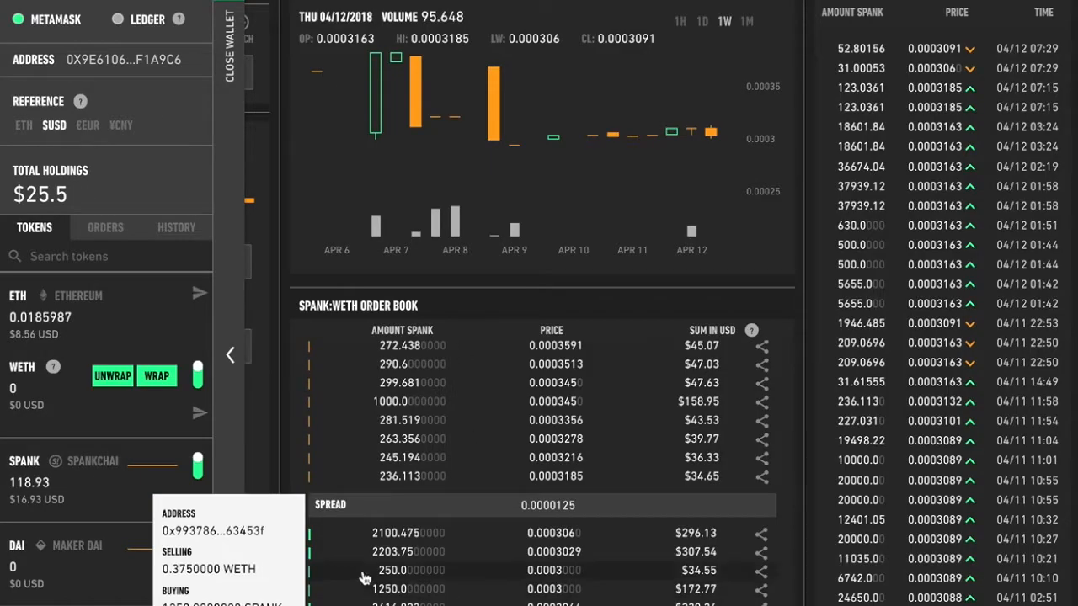
mouse_move(137, 504)
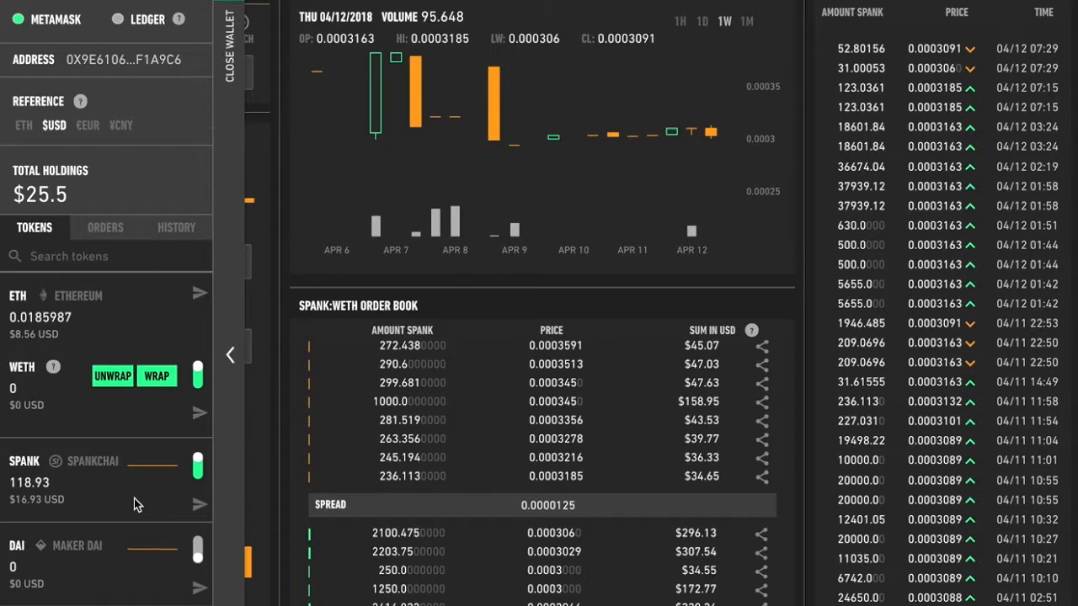
mouse_move(201, 377)
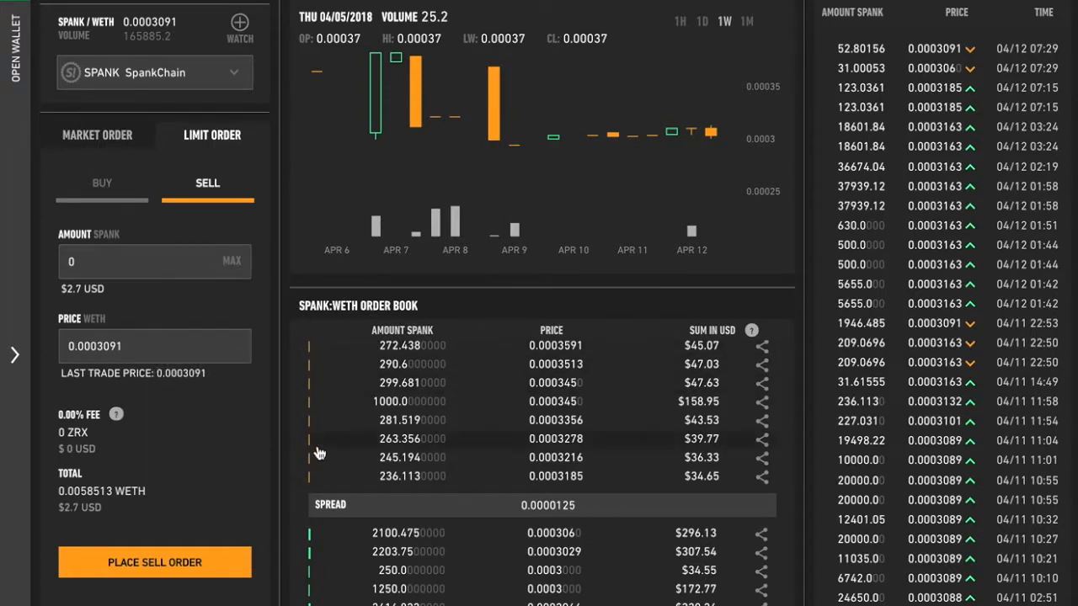
mouse_move(449, 481)
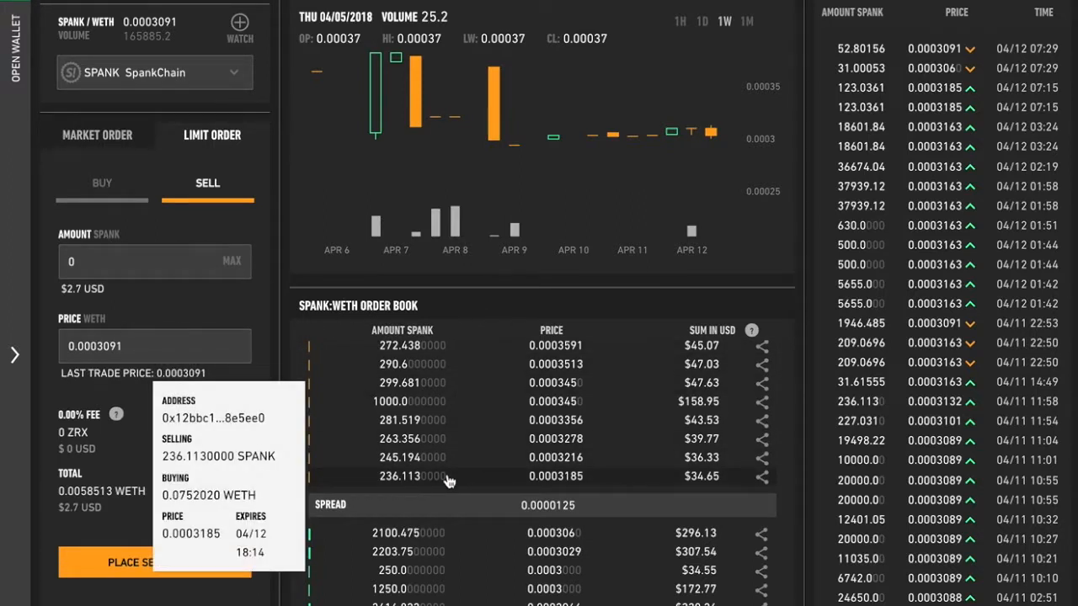
mouse_move(412, 478)
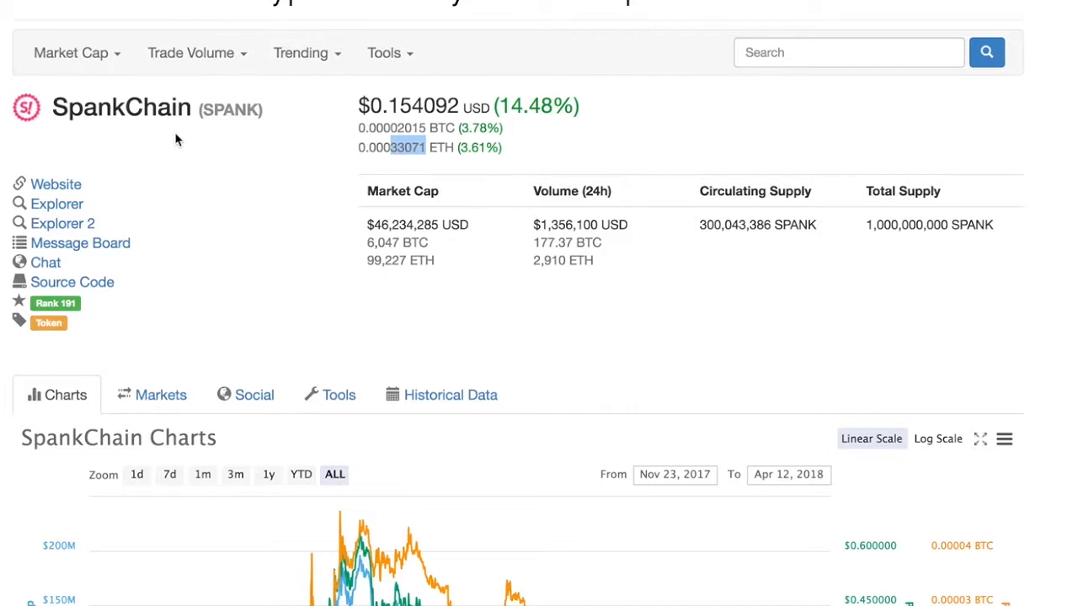
mouse_move(400, 165)
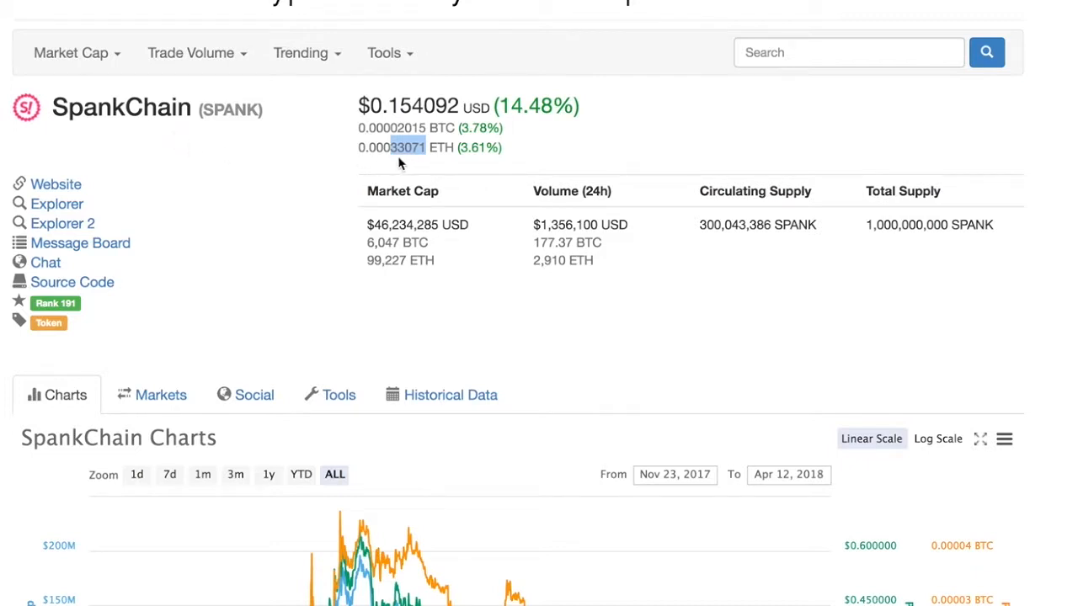
mouse_move(390, 162)
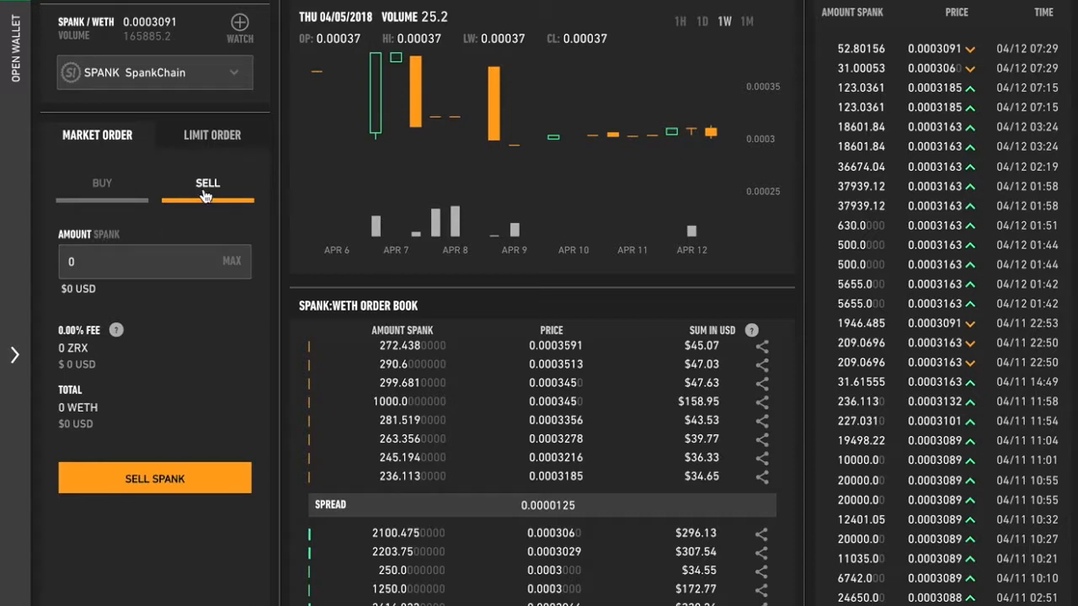
Step: Enter a market sell amount and submit the 100 SPANK sell for 0.0306 WETH
type("100")
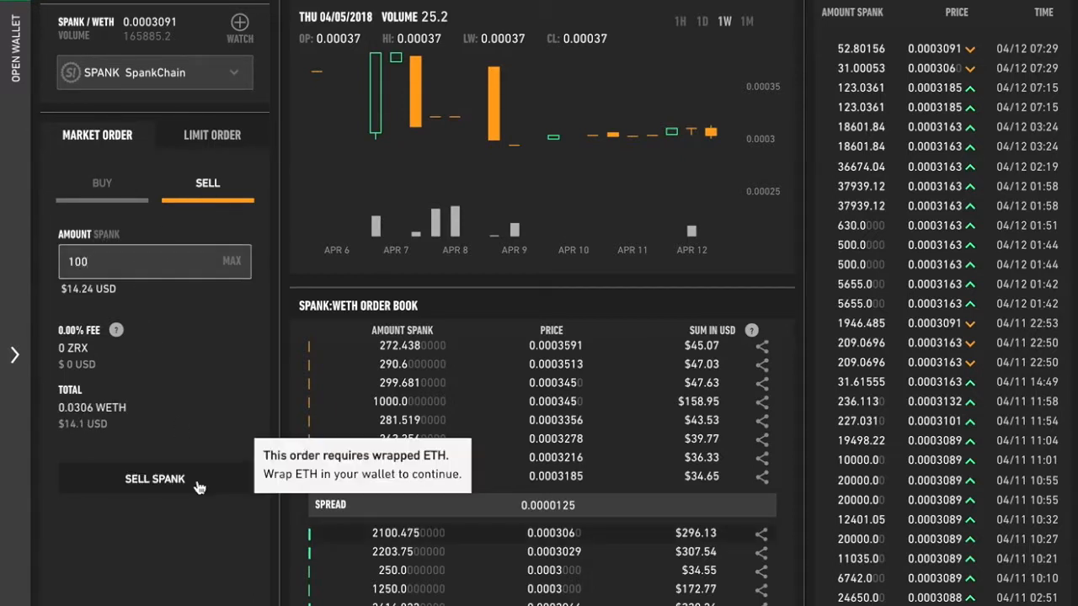
left_click(154, 478)
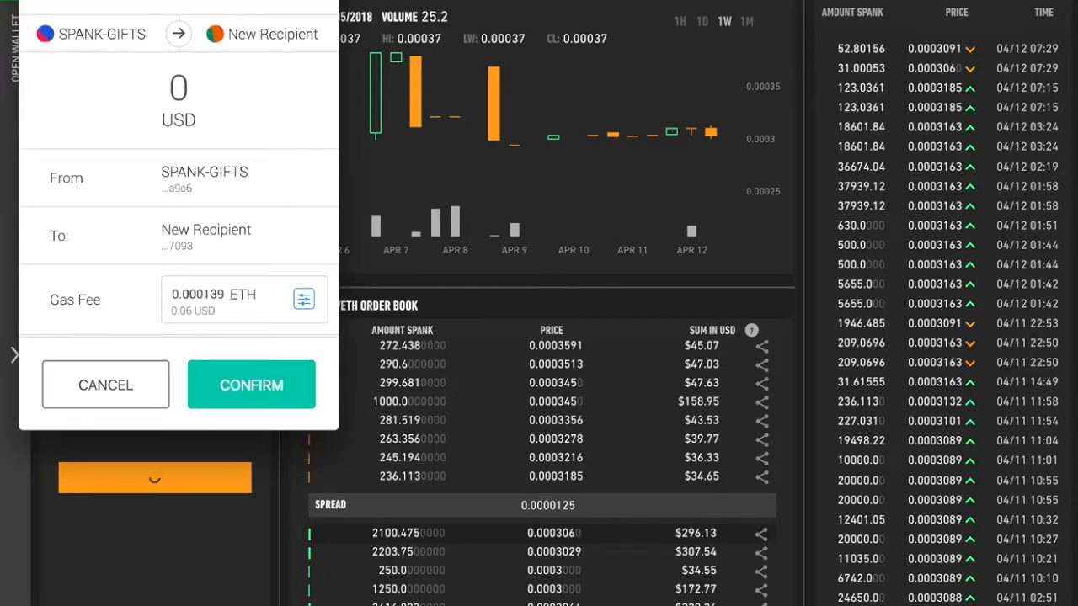
mouse_move(581, 529)
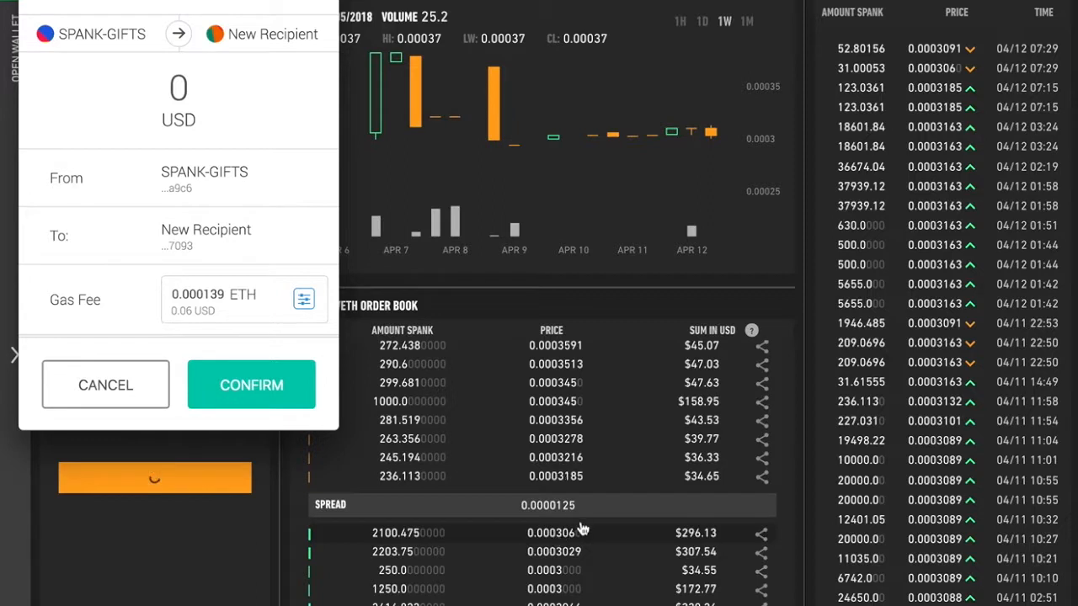
mouse_move(576, 534)
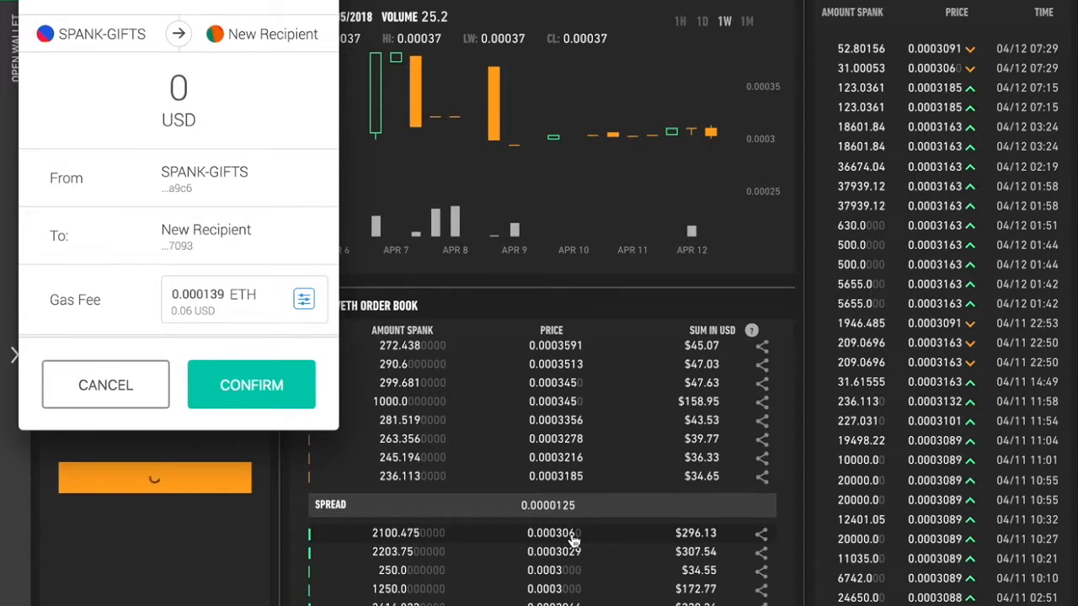
mouse_move(267, 384)
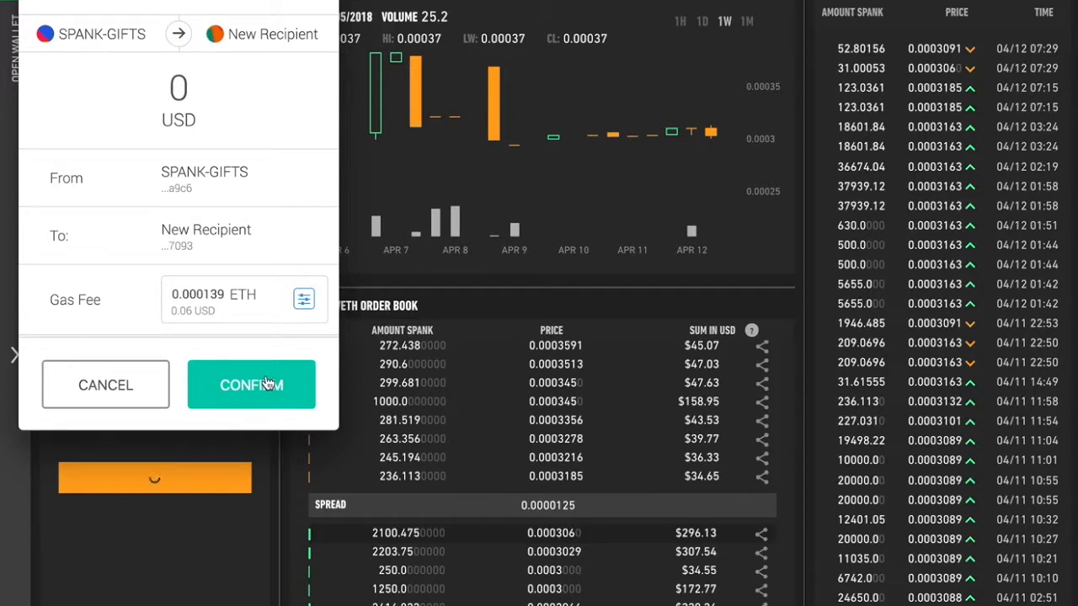
mouse_move(251, 389)
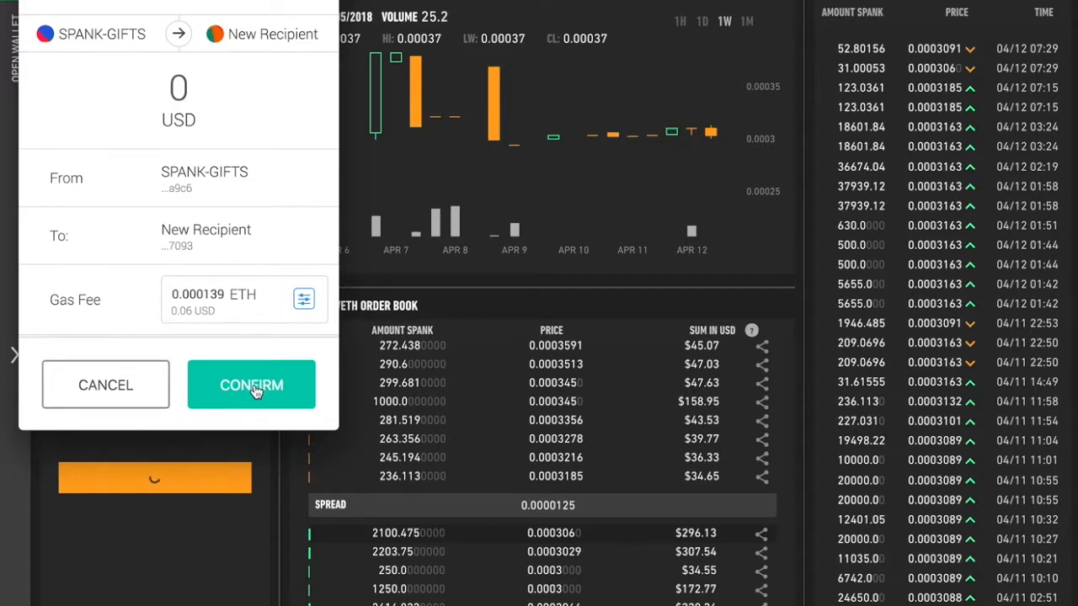
Step: Confirm the order transaction in MetaMask, paying the 0.000139 ETH gas fee
left_click(251, 384)
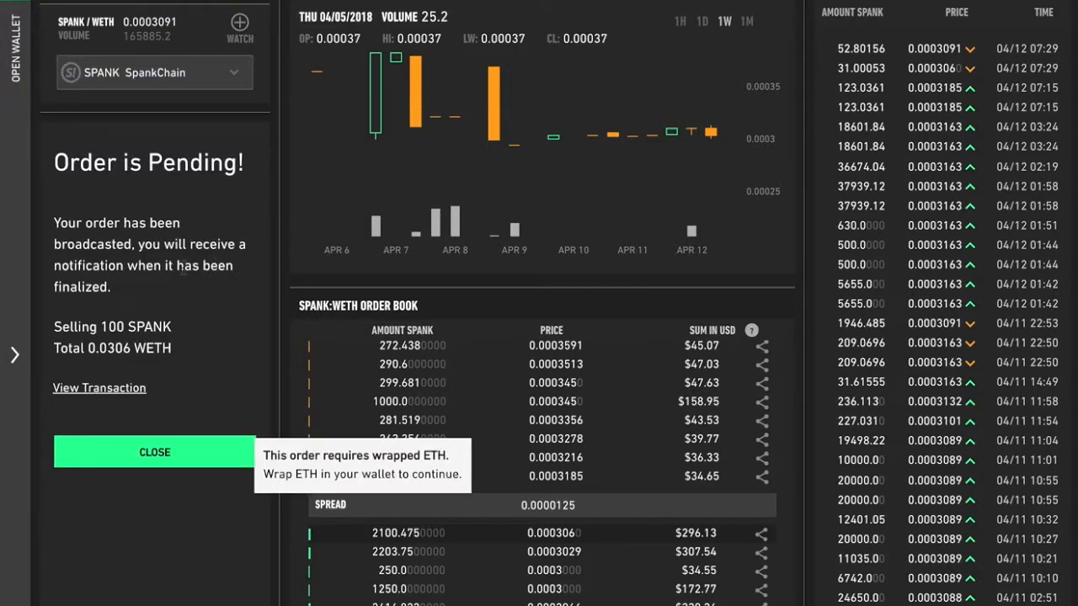
Step: Close the Order is Pending notice for the 100 SPANK sale
left_click(154, 452)
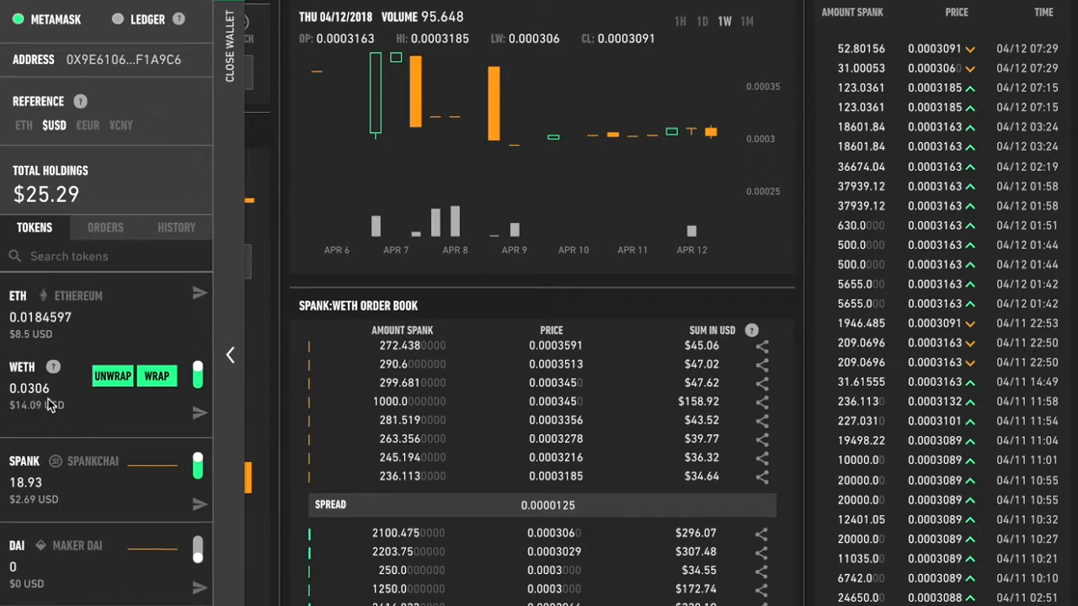
mouse_move(143, 421)
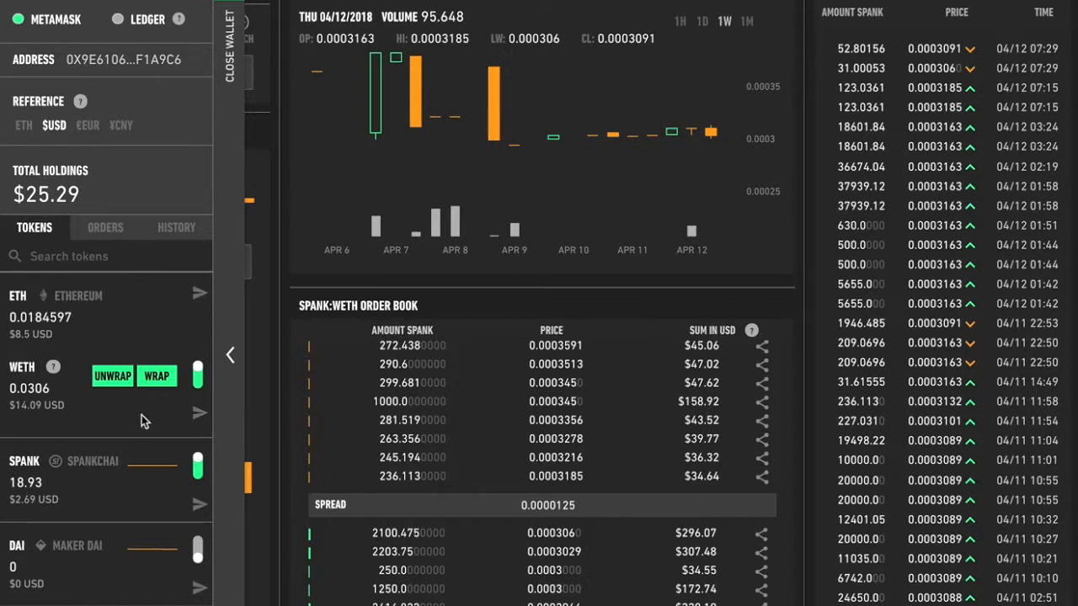
Step: Open the WETH unwrap form after checking the 0.0306 WETH and 18.93 SPANK balances
left_click(112, 376)
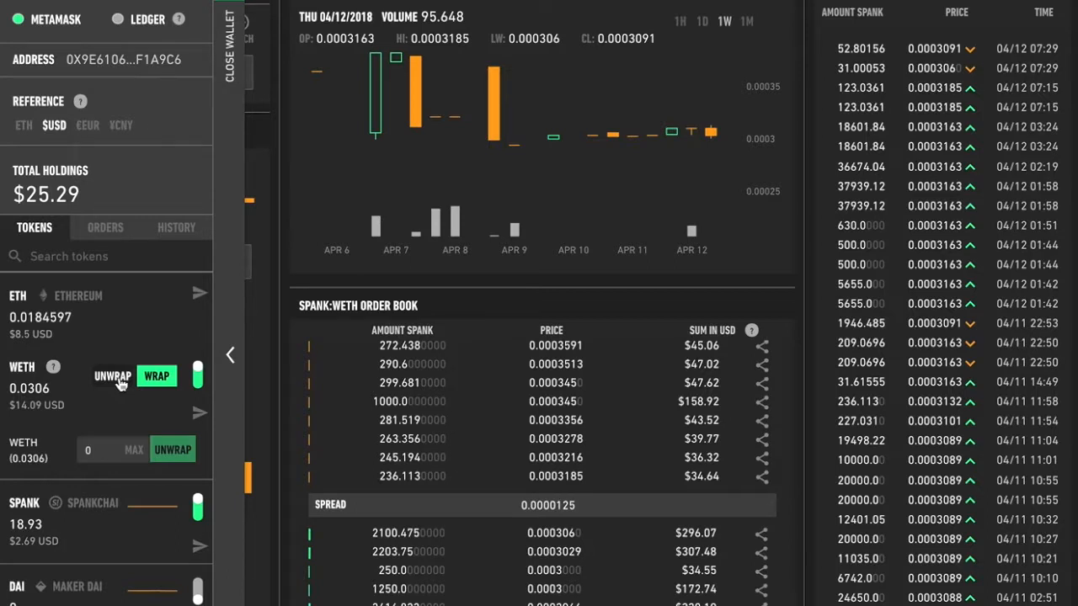
mouse_move(76, 348)
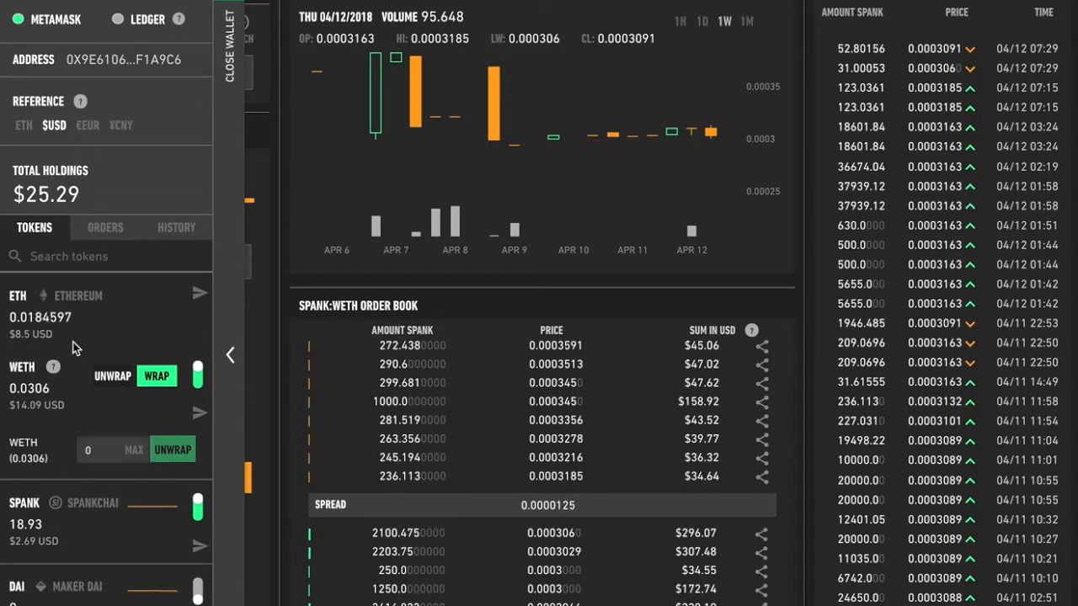
mouse_move(125, 345)
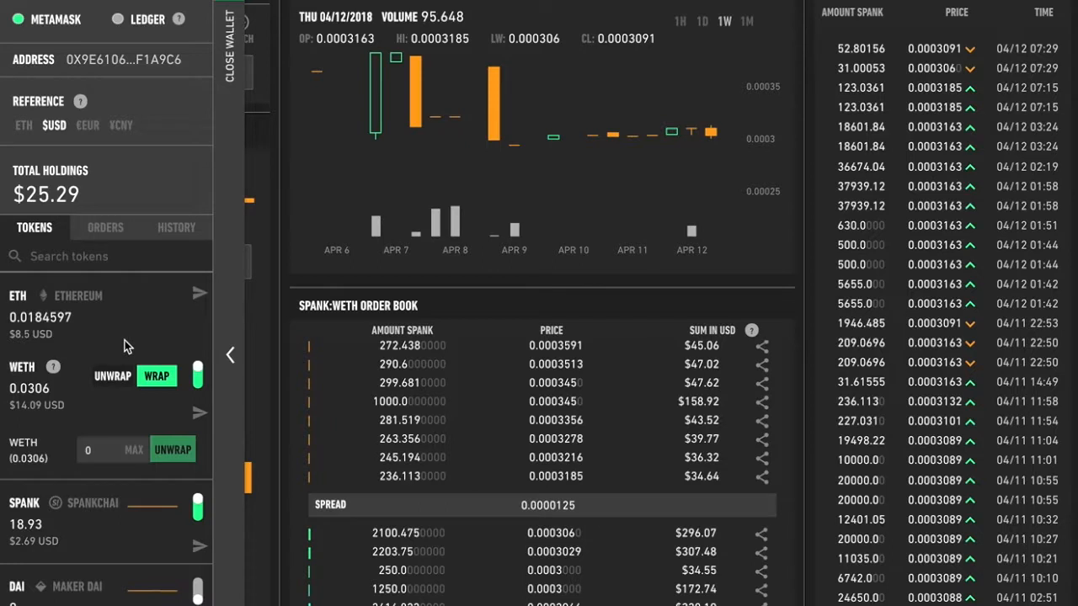